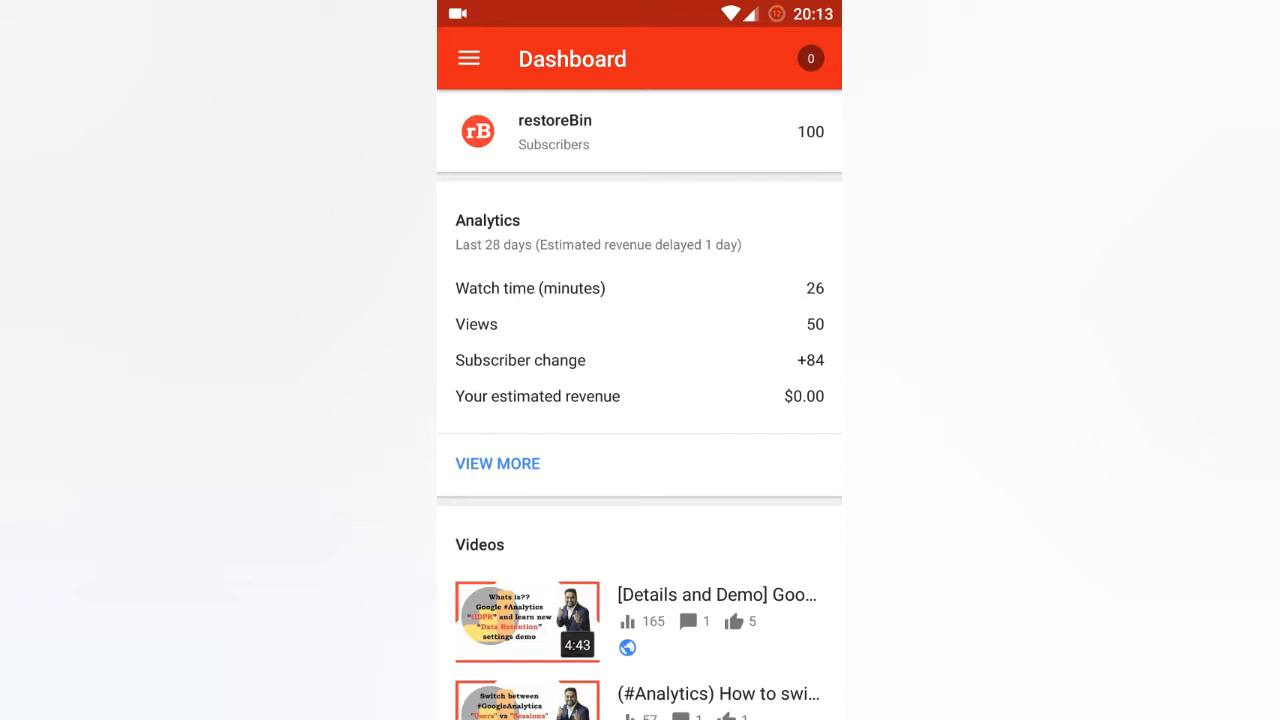
scroll("down", 3)
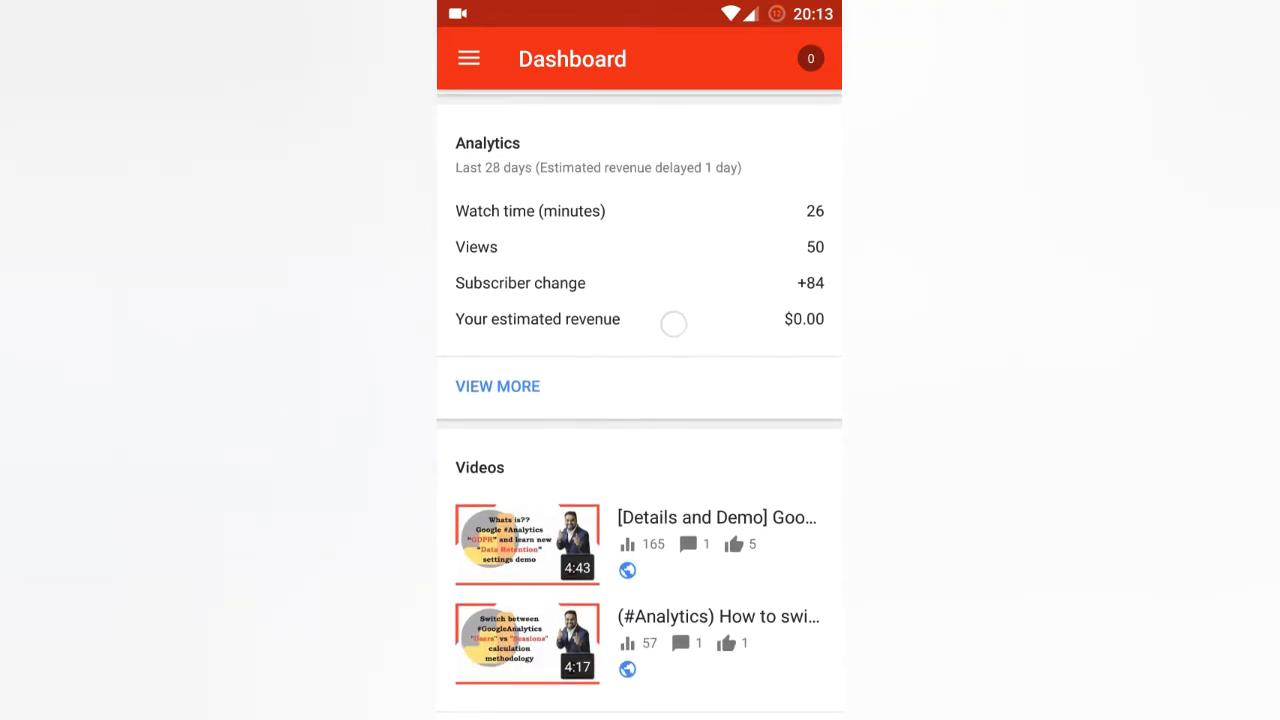